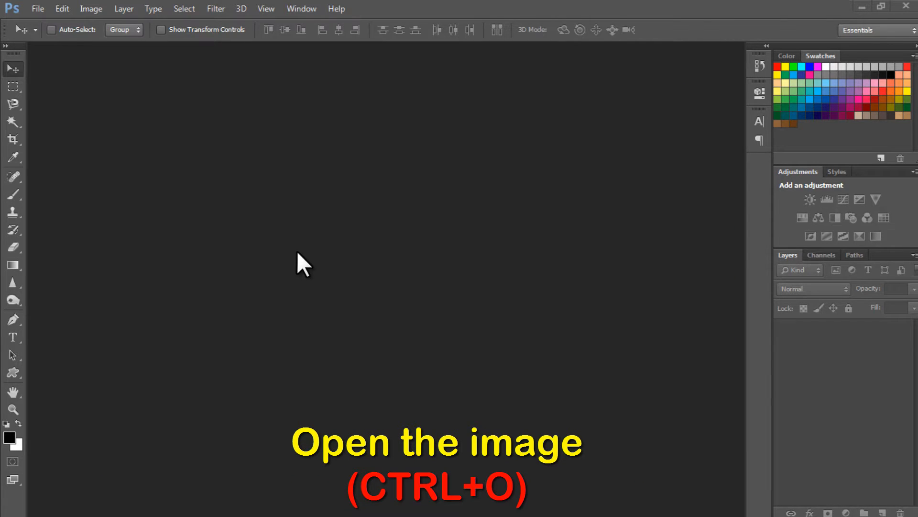
# Open stock_photos (1).jpg, the photo of the woman before the white manor house
pyautogui.click(42, 9)
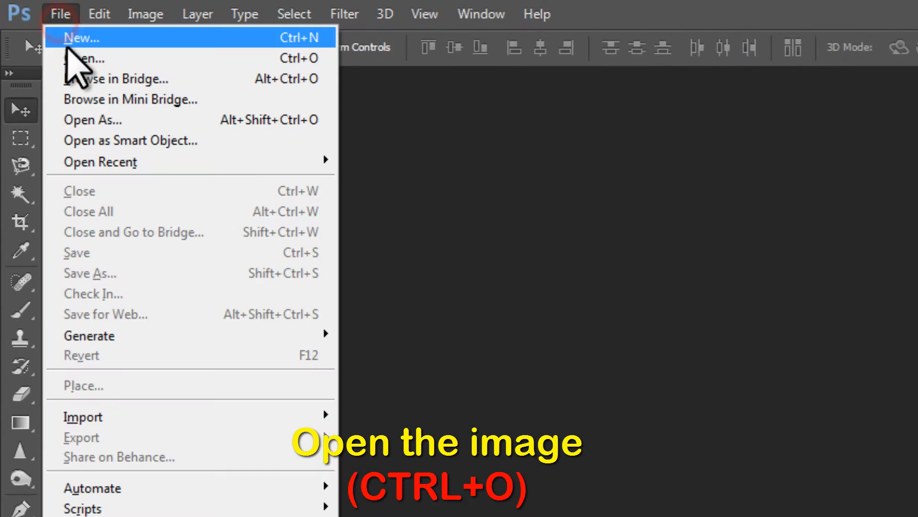
pyautogui.click(86, 59)
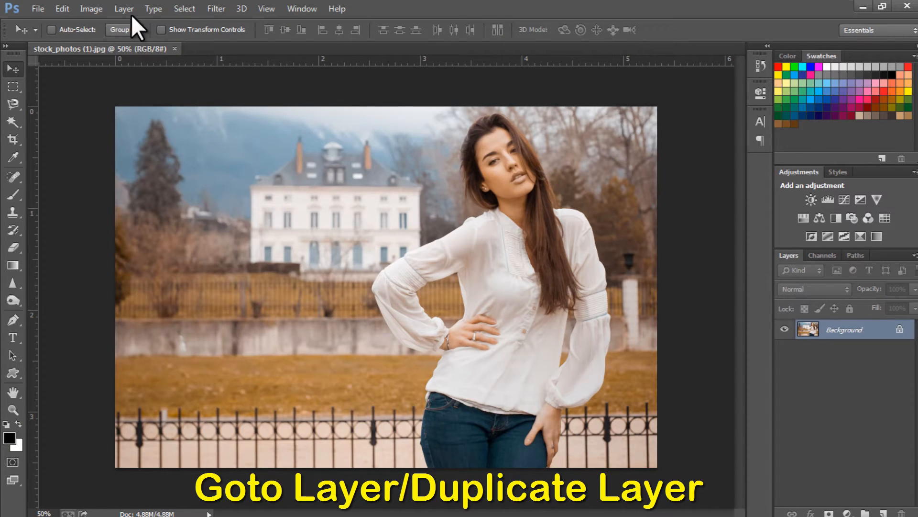
# Duplicate the Background layer as 'Background copy'
pyautogui.click(123, 9)
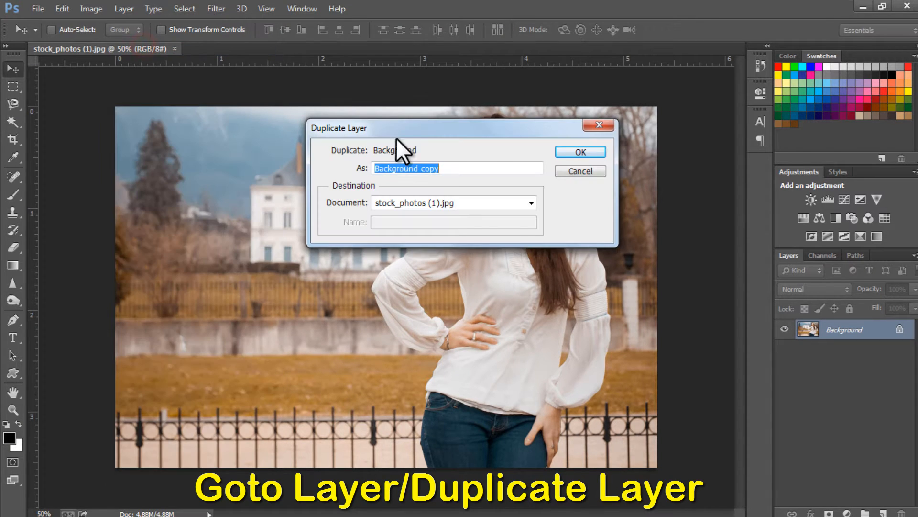
pyautogui.click(580, 151)
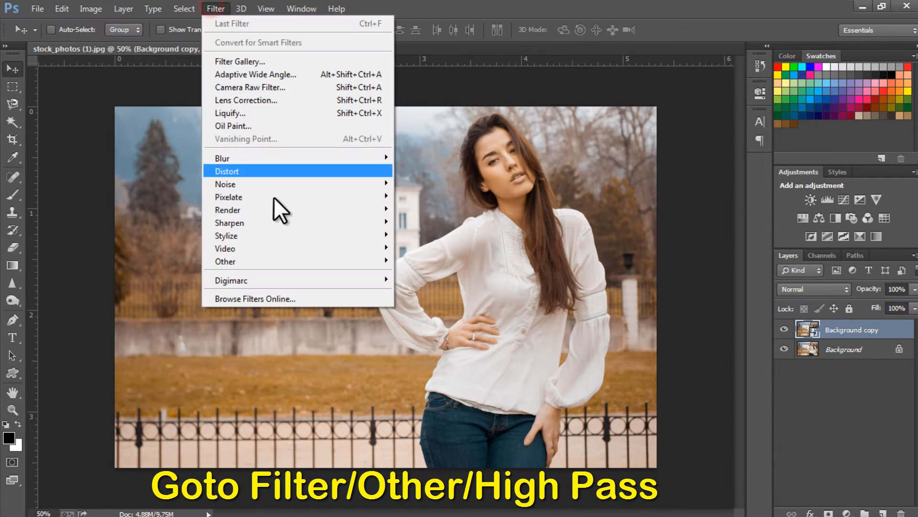
pyautogui.moveTo(226, 261)
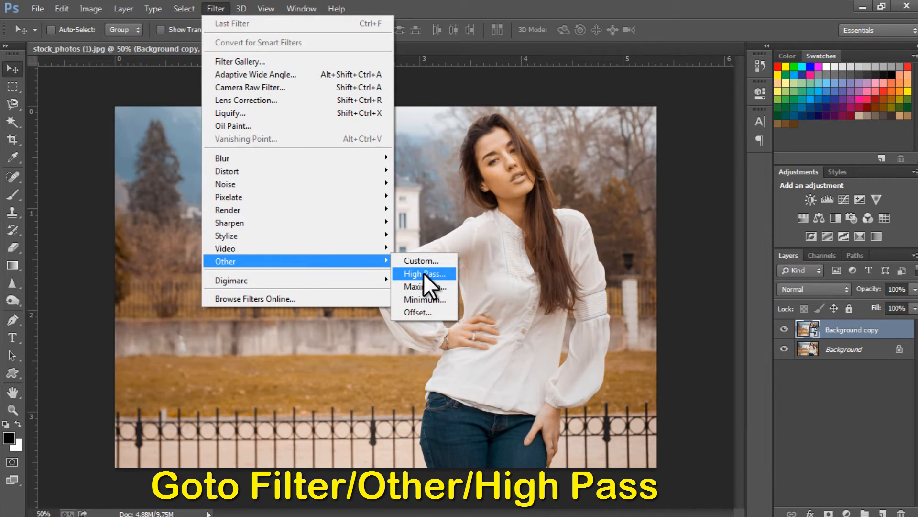
# Apply High Pass radius 100 to the copy, blend it as Overlay, and toggle the filter to compare
pyautogui.click(425, 274)
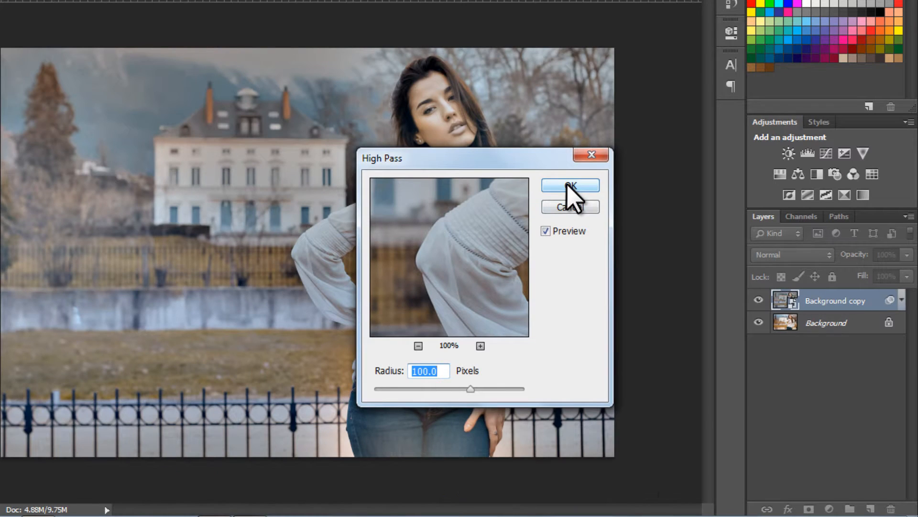
pyautogui.click(570, 186)
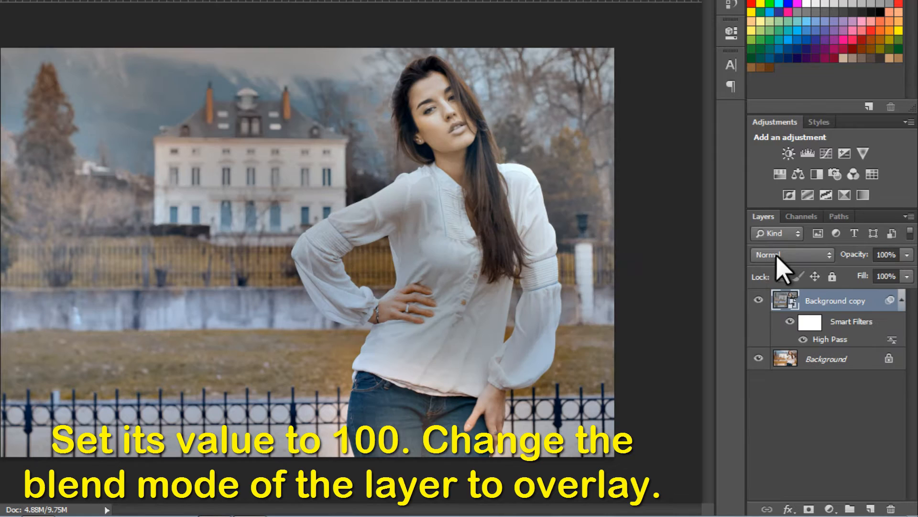
pyautogui.click(790, 255)
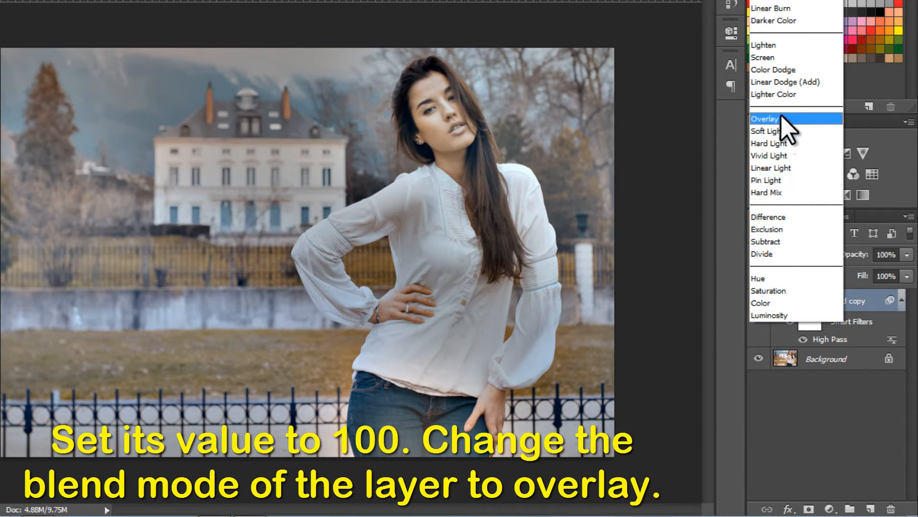
pyautogui.click(766, 119)
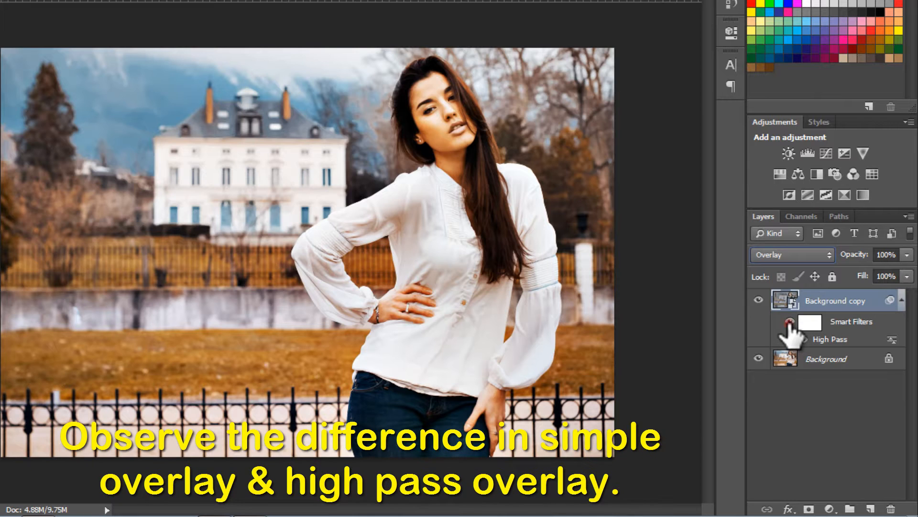
pyautogui.click(789, 322)
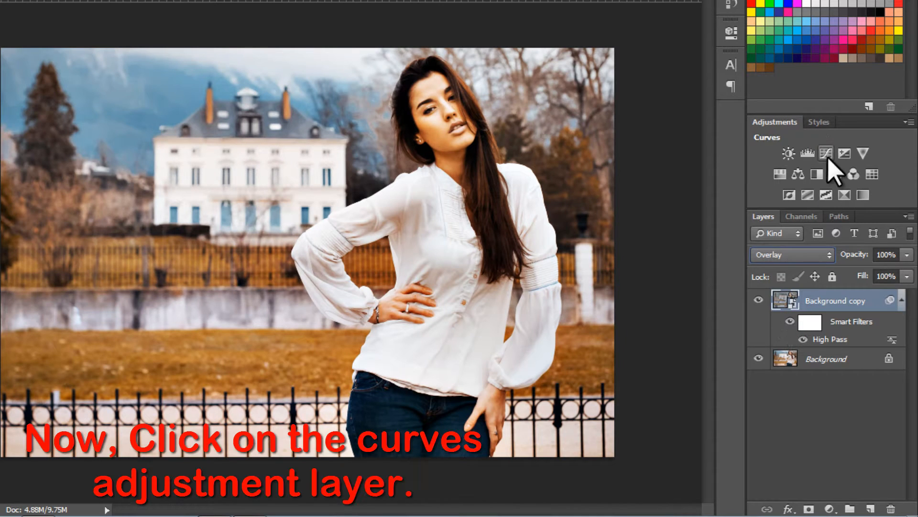
# Add a Curves adjustment, step through Red and Green, and pull the Blue curve lower in the midtones
pyautogui.click(827, 153)
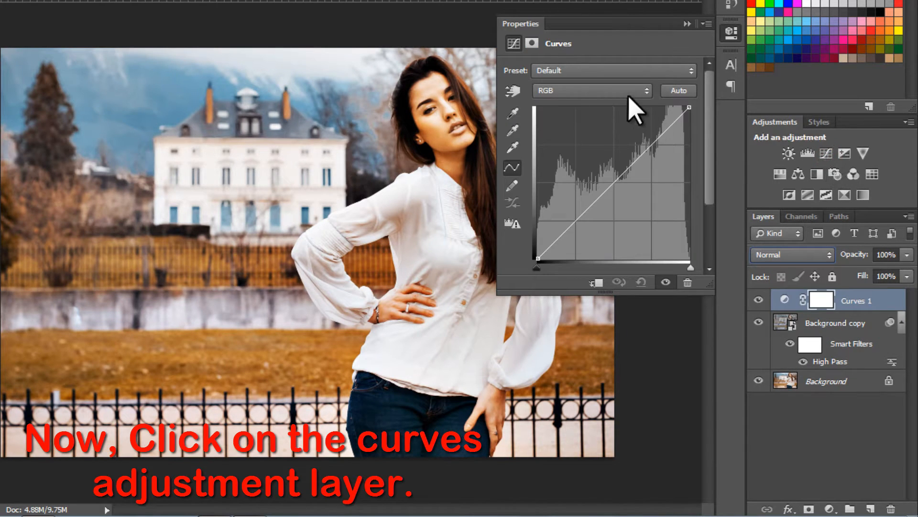
pyautogui.click(593, 90)
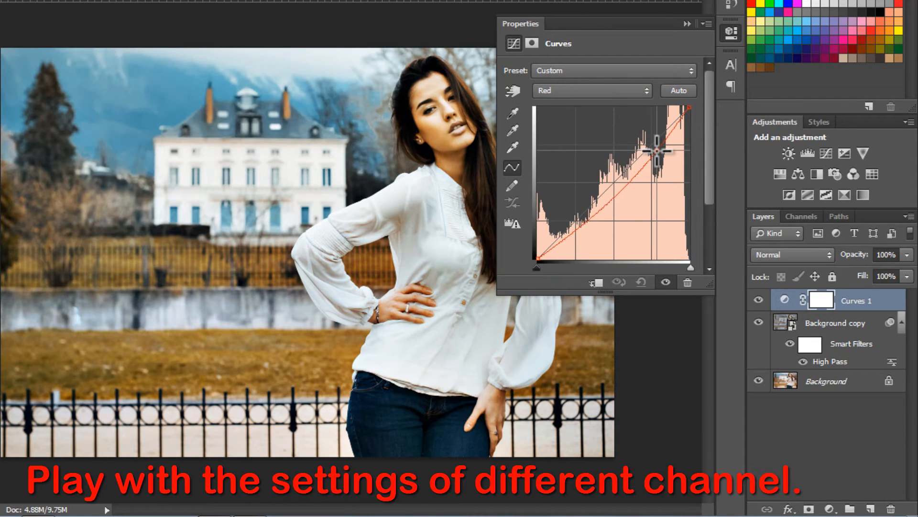
pyautogui.click(592, 91)
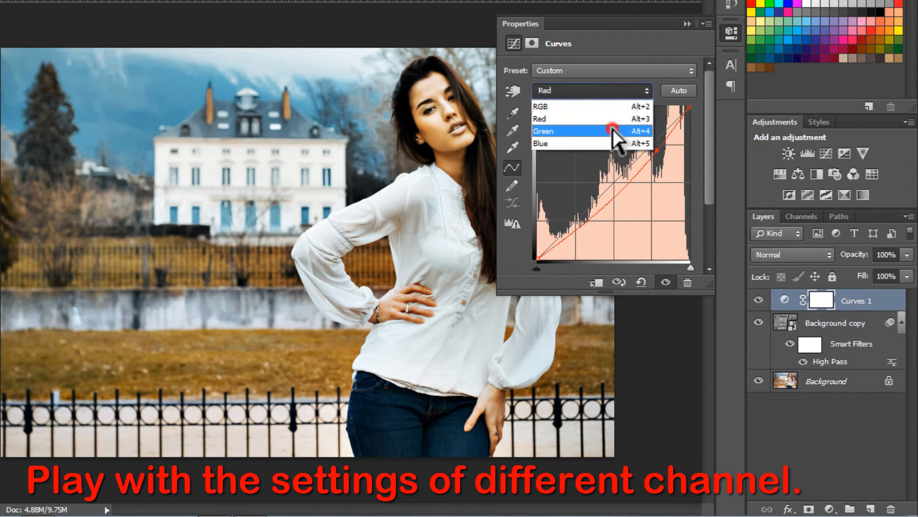
pyautogui.click(544, 130)
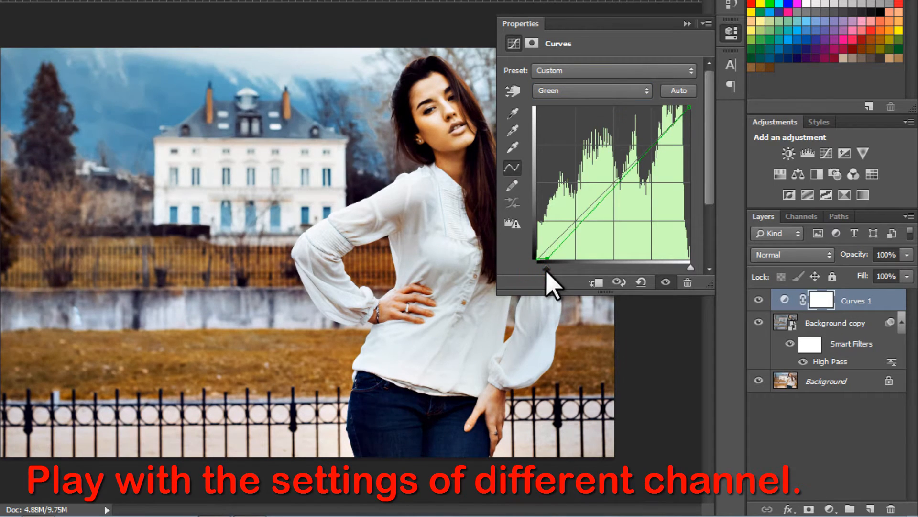
pyautogui.click(592, 90)
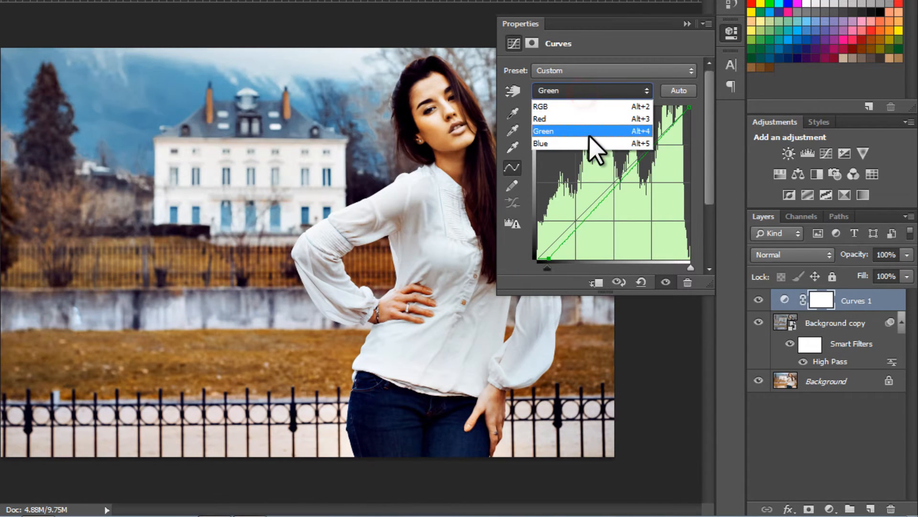
pyautogui.click(541, 144)
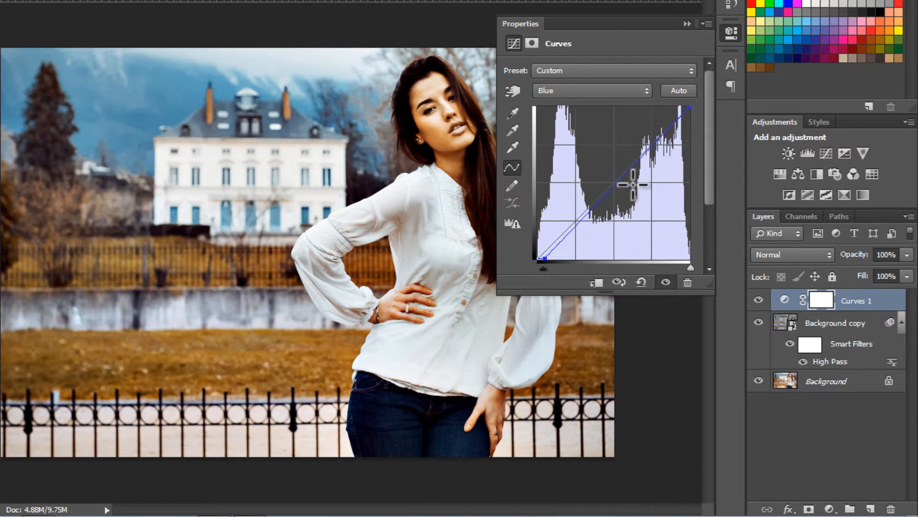
pyautogui.moveTo(632, 183); pyautogui.dragTo(624, 163)
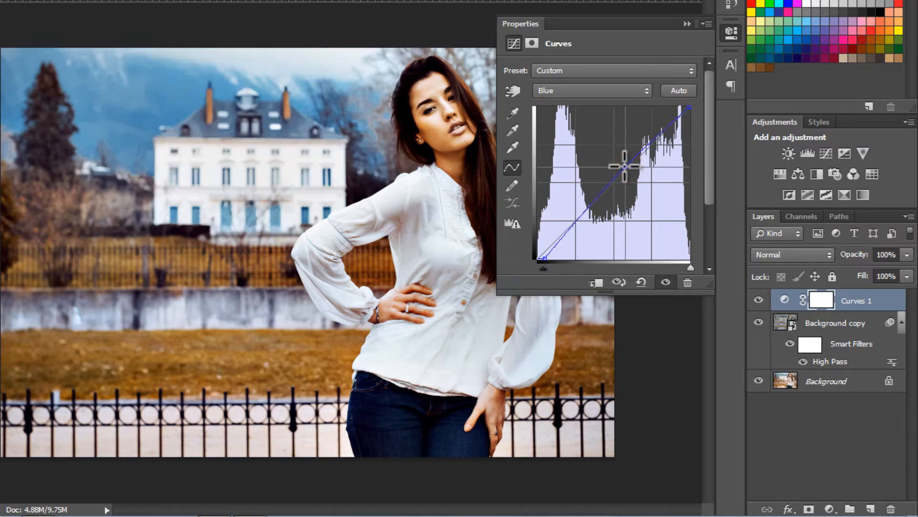
pyautogui.moveTo(624, 165); pyautogui.dragTo(648, 143)
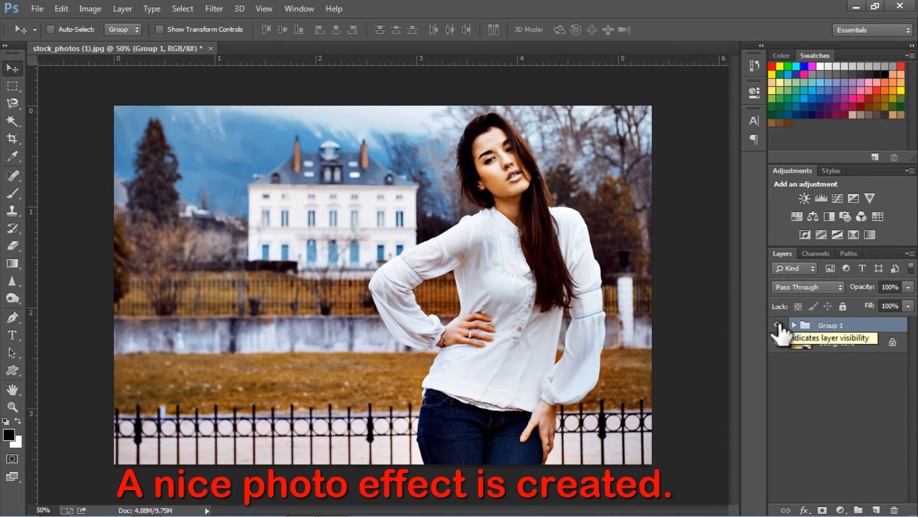
pyautogui.click(779, 325)
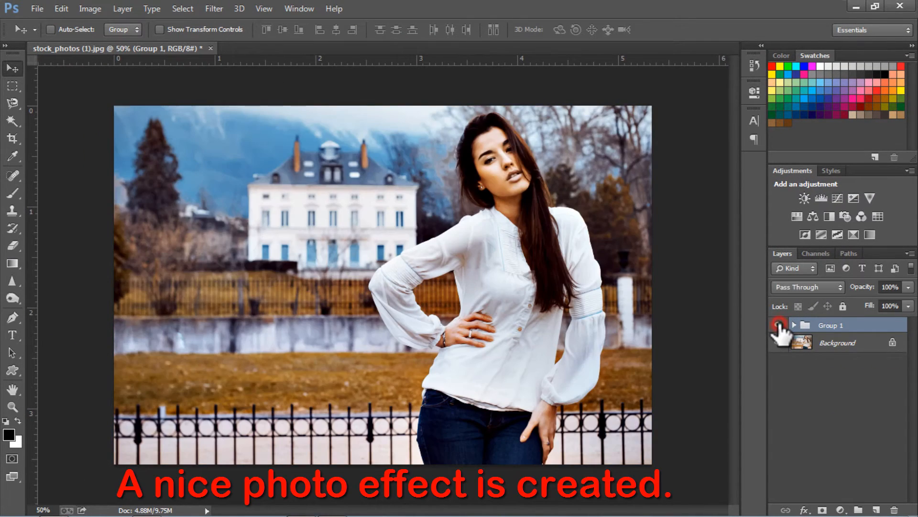
pyautogui.click(779, 326)
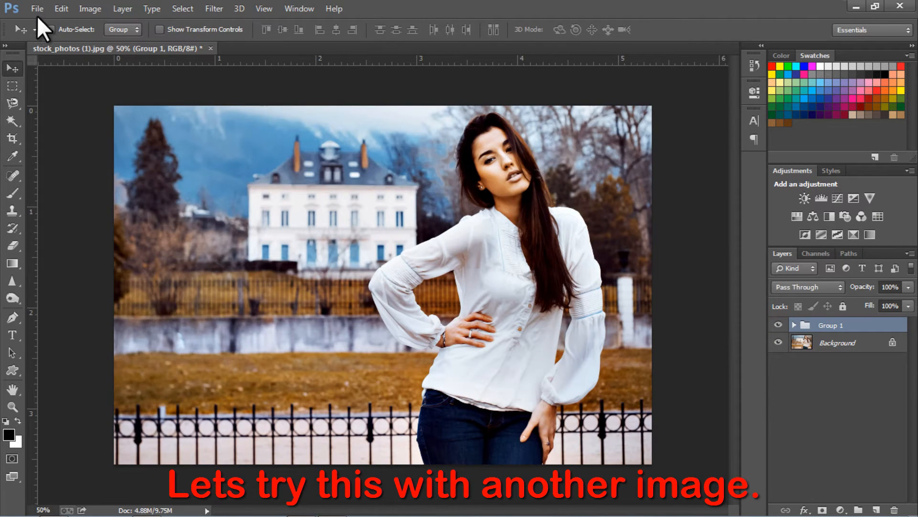
# Open stock_photos (2), the couple photo, and start duplicating its background layer
pyautogui.click(41, 8)
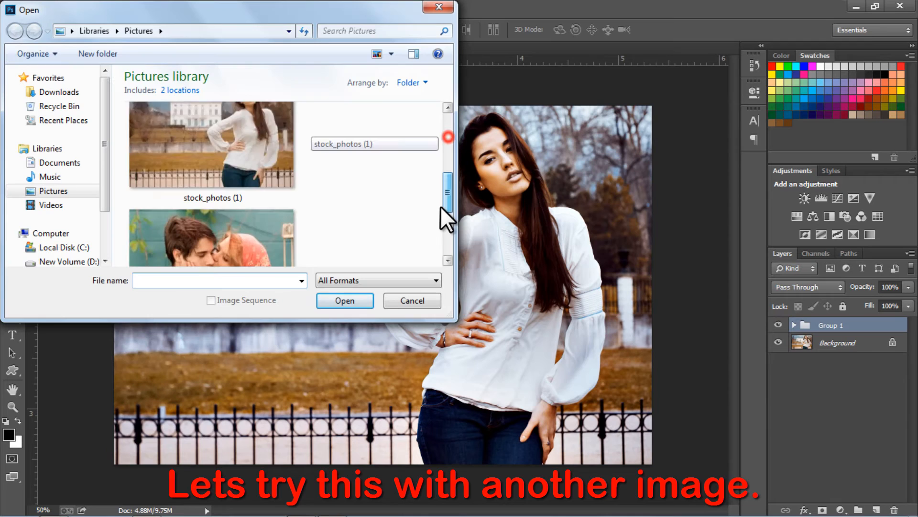
pyautogui.click(344, 300)
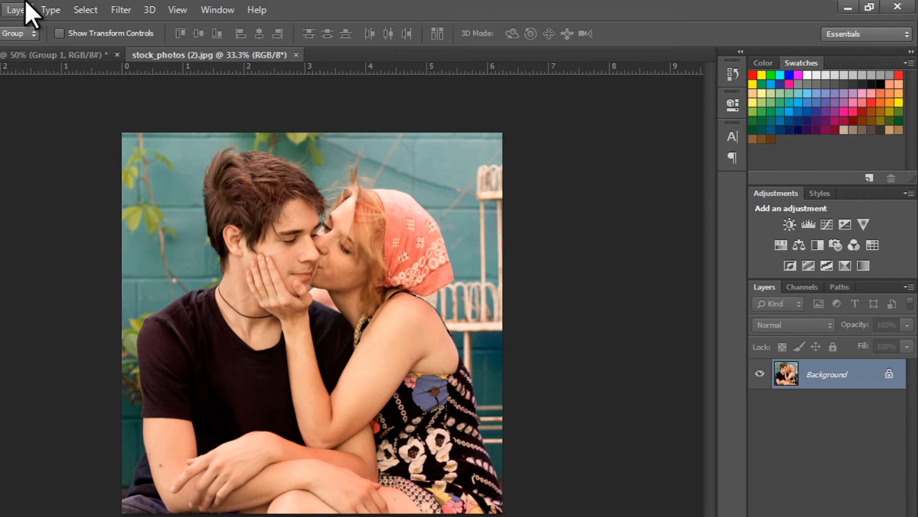
pyautogui.click(14, 10)
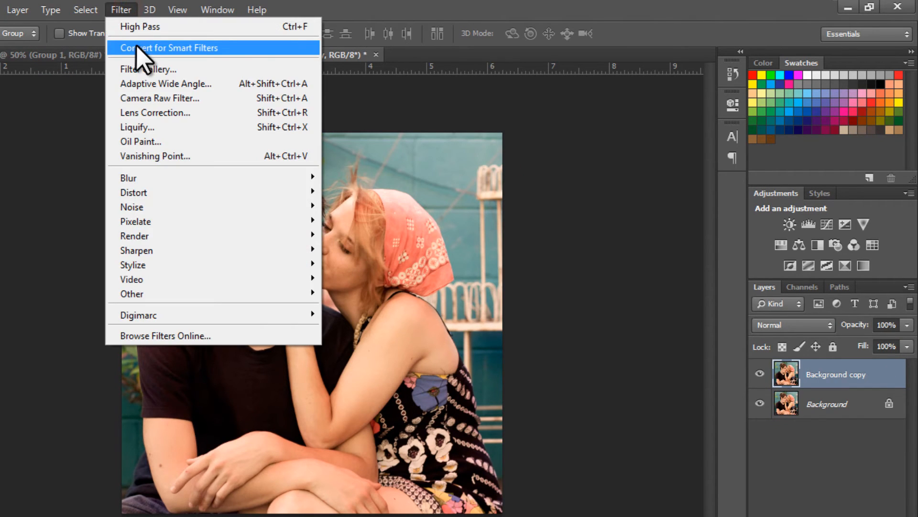
pyautogui.moveTo(173, 260)
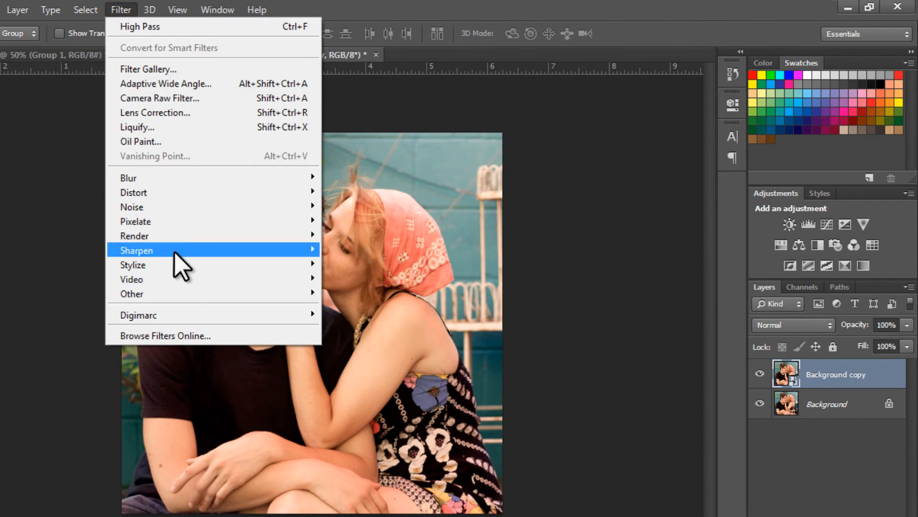
# Apply a High Pass smart filter to the copy and blend the layer as Overlay
pyautogui.click(137, 27)
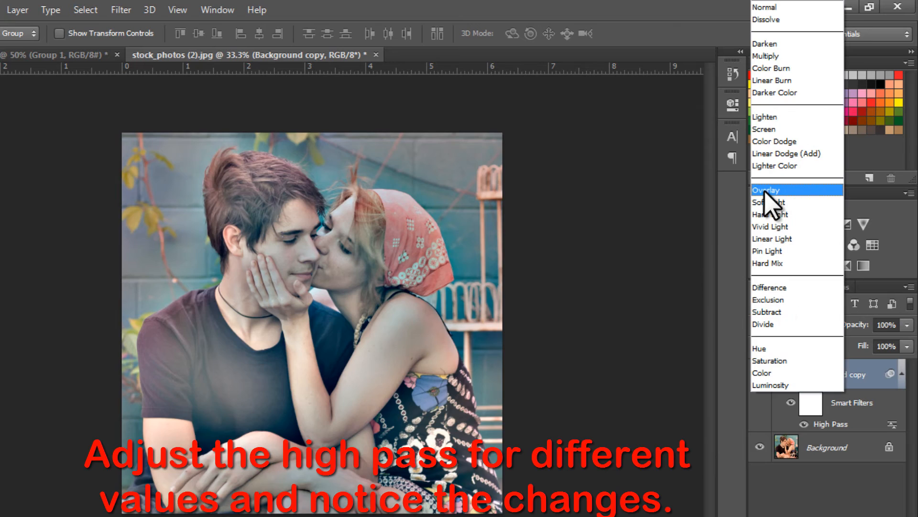
pyautogui.click(765, 190)
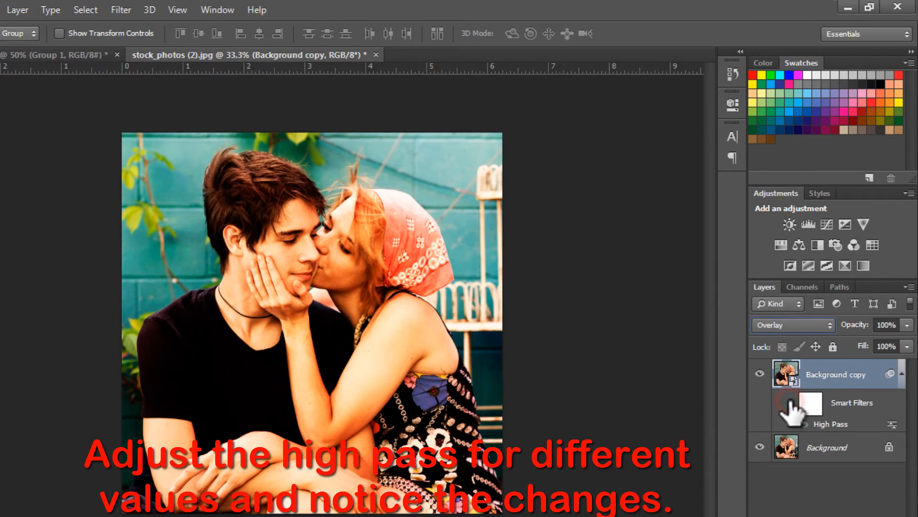
pyautogui.click(789, 403)
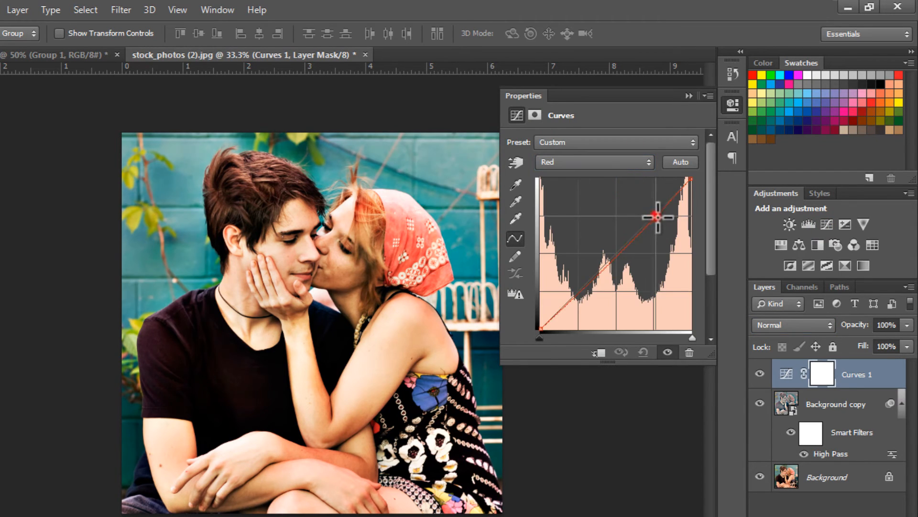
# Bend the Red curve down, pass through Green, and pull the Blue curve's shadows and midtones inward
pyautogui.moveTo(655, 218); pyautogui.dragTo(664, 221)
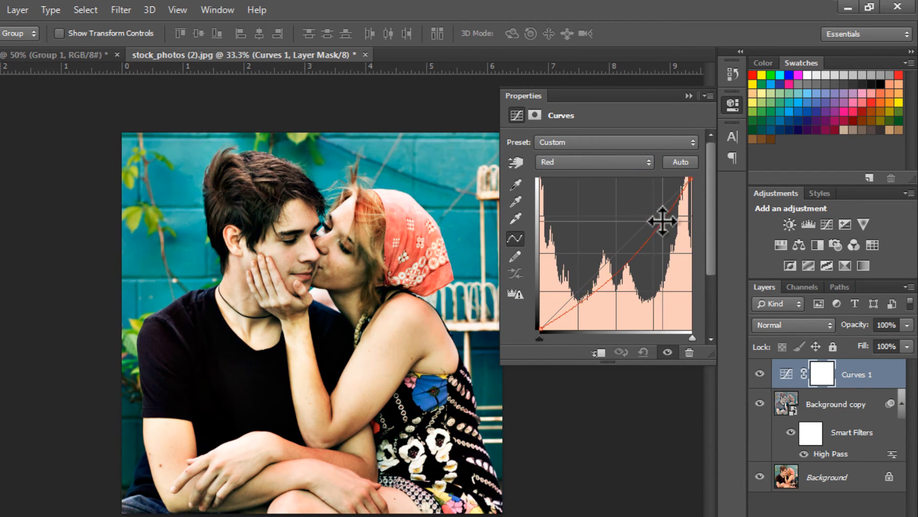
pyautogui.moveTo(665, 221); pyautogui.dragTo(612, 262)
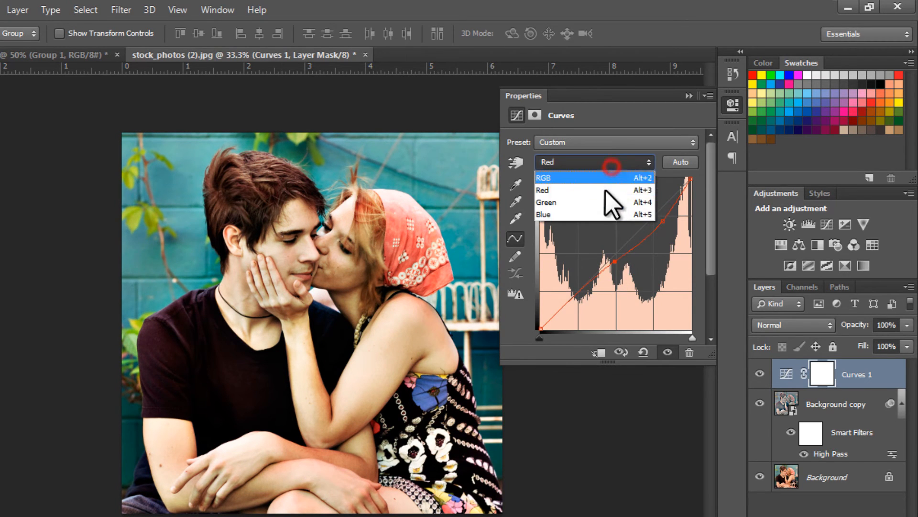
pyautogui.click(547, 202)
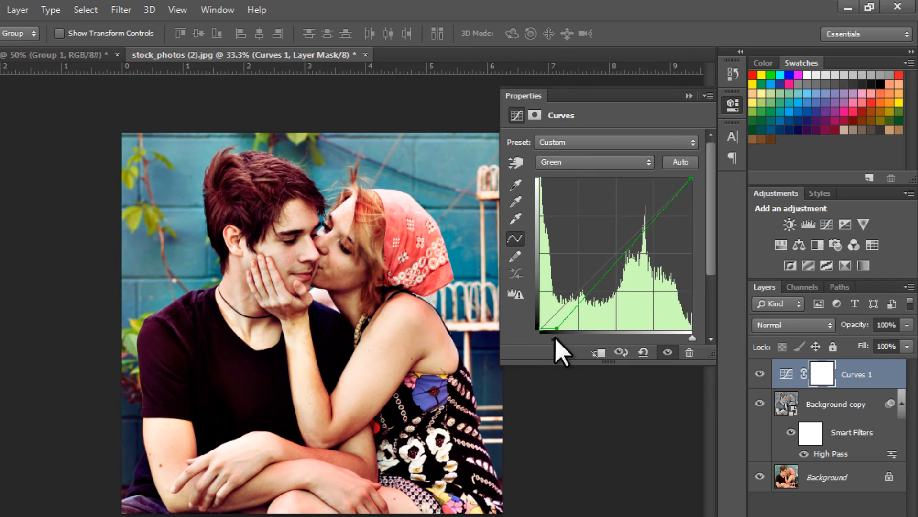
pyautogui.click(595, 161)
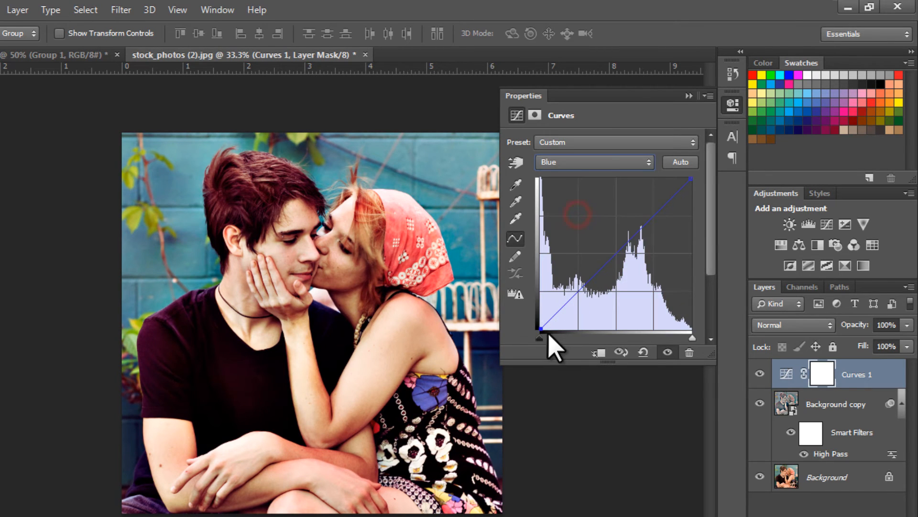
pyautogui.moveTo(577, 213); pyautogui.dragTo(641, 233)
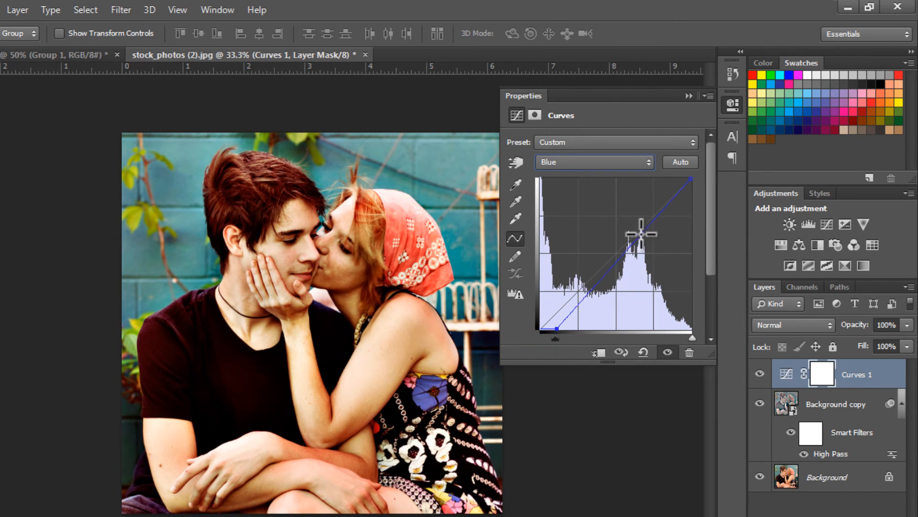
pyautogui.moveTo(641, 233); pyautogui.dragTo(637, 226)
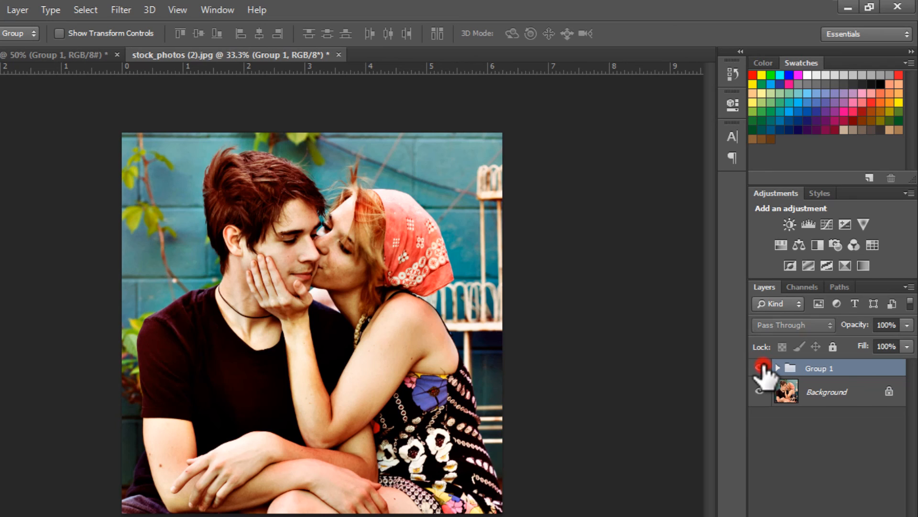
# Hide Group 1 to reveal the original couple photo for comparison
pyautogui.click(760, 367)
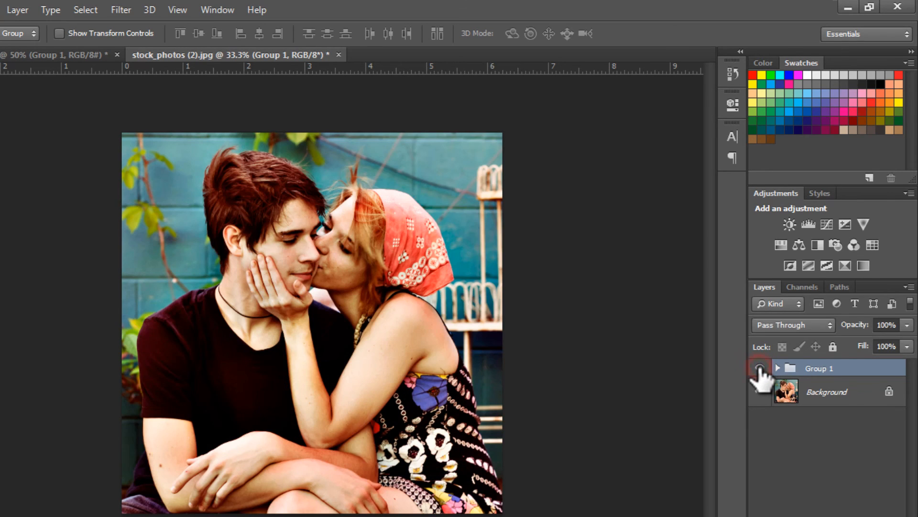